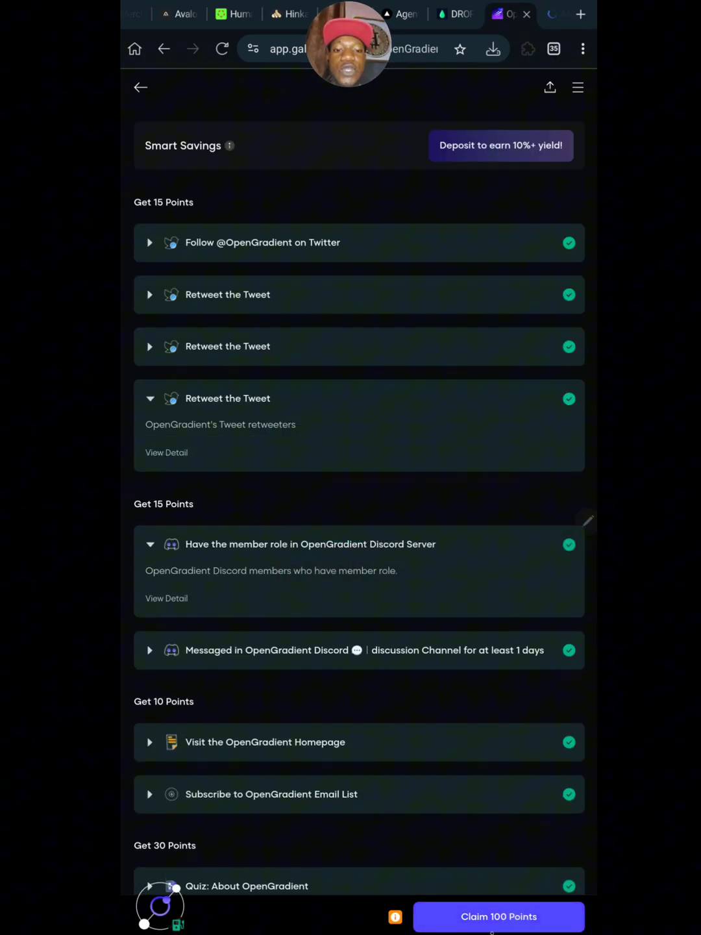
Show the browser's installed extensions list over the OpenGradient quest page
left_click(499, 917)
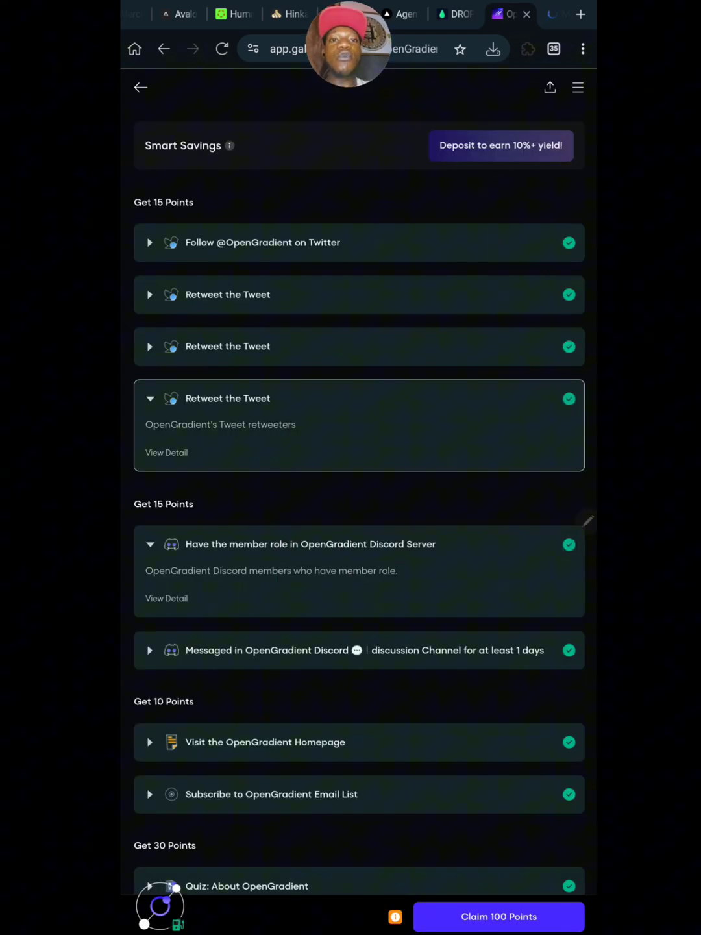
left_click(524, 50)
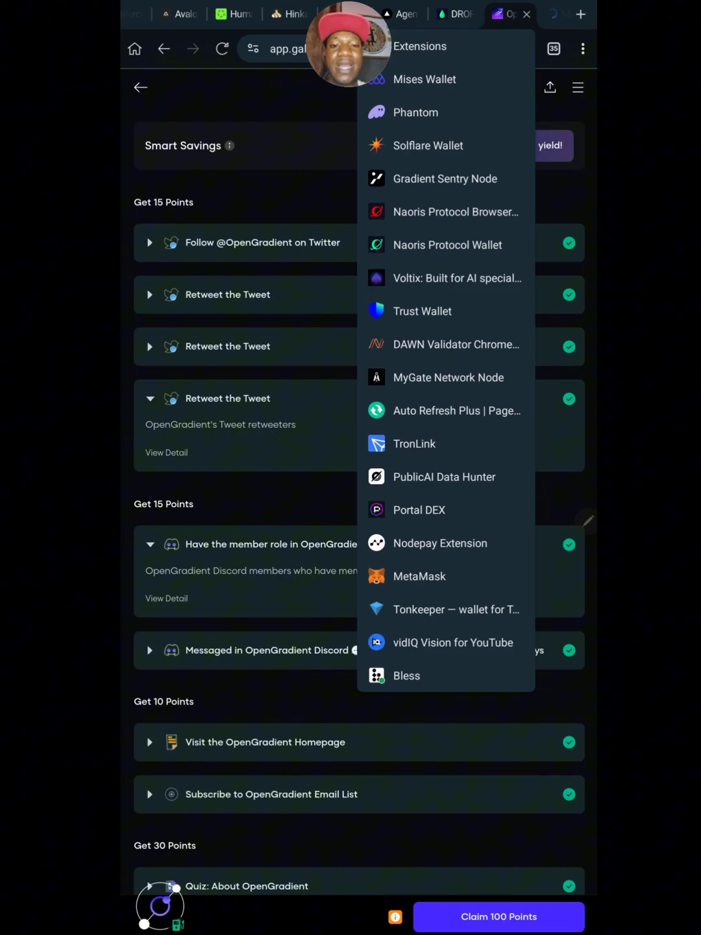
View MetaMask's not-connected-to-galxe.com notice and close the wallet popup
left_click(419, 577)
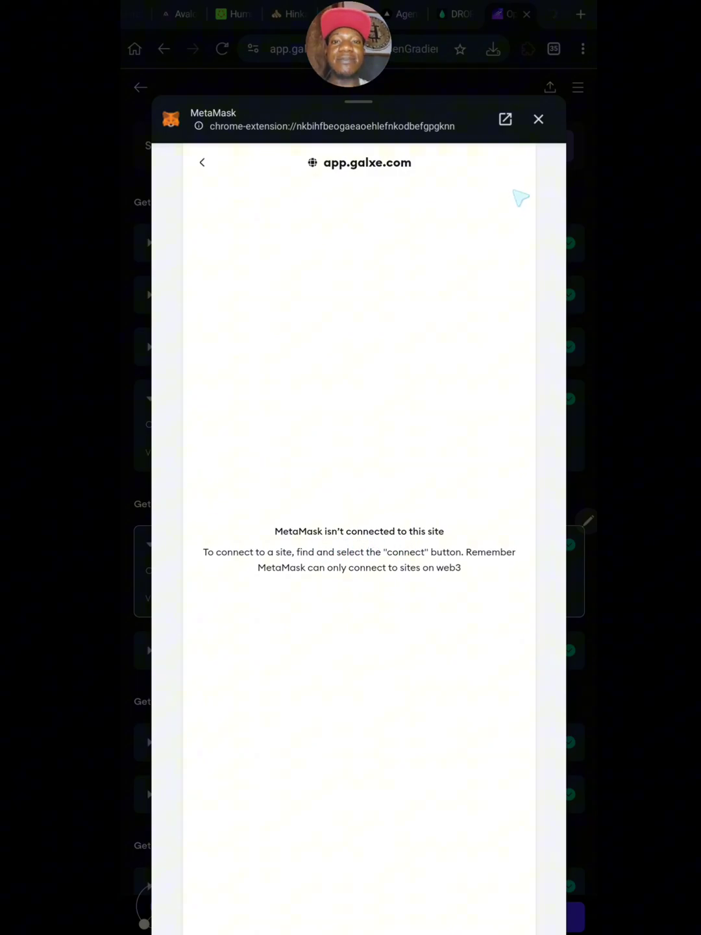
left_click(538, 119)
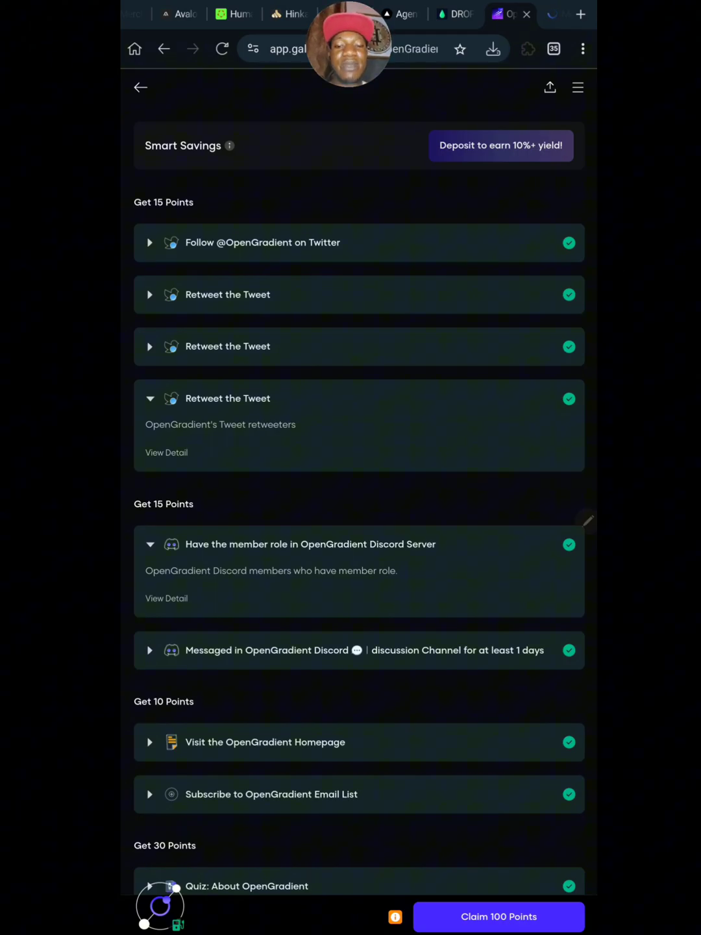
Switch the Early Bird quest page to desktop site view showing 105 Points
scroll("down", 3)
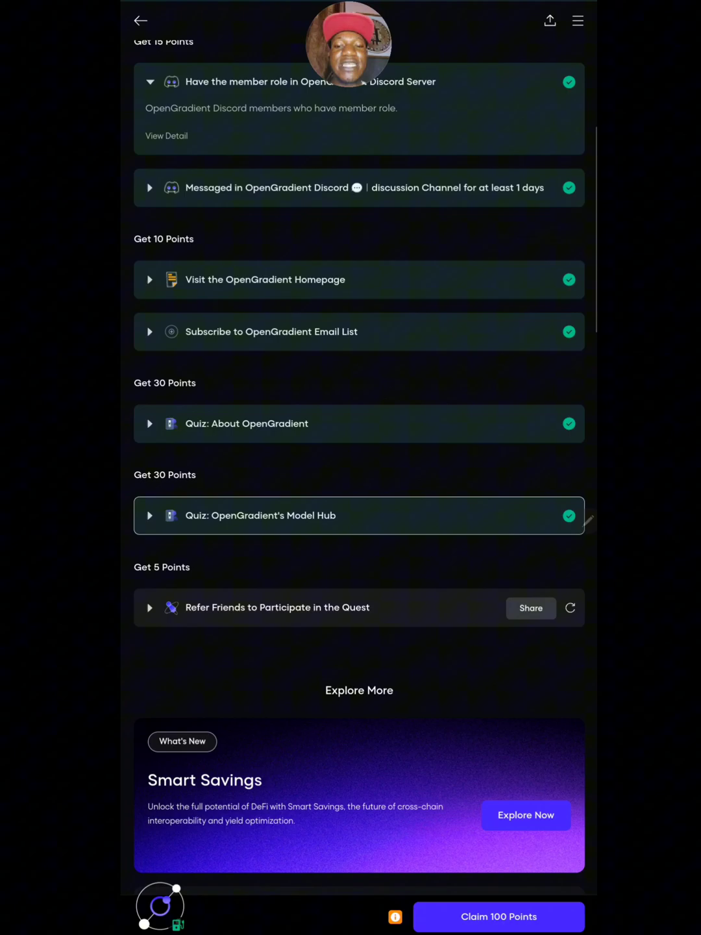
left_click(499, 934)
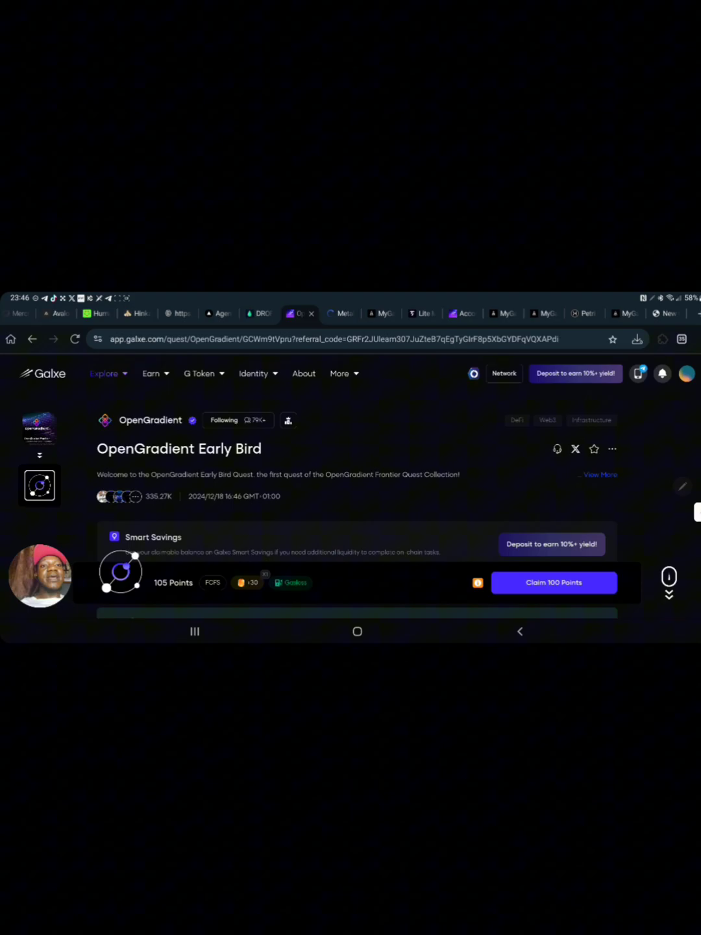
Choose Ethereum as the network, triggering a MetaMask connection request for galxe.com
left_click(503, 374)
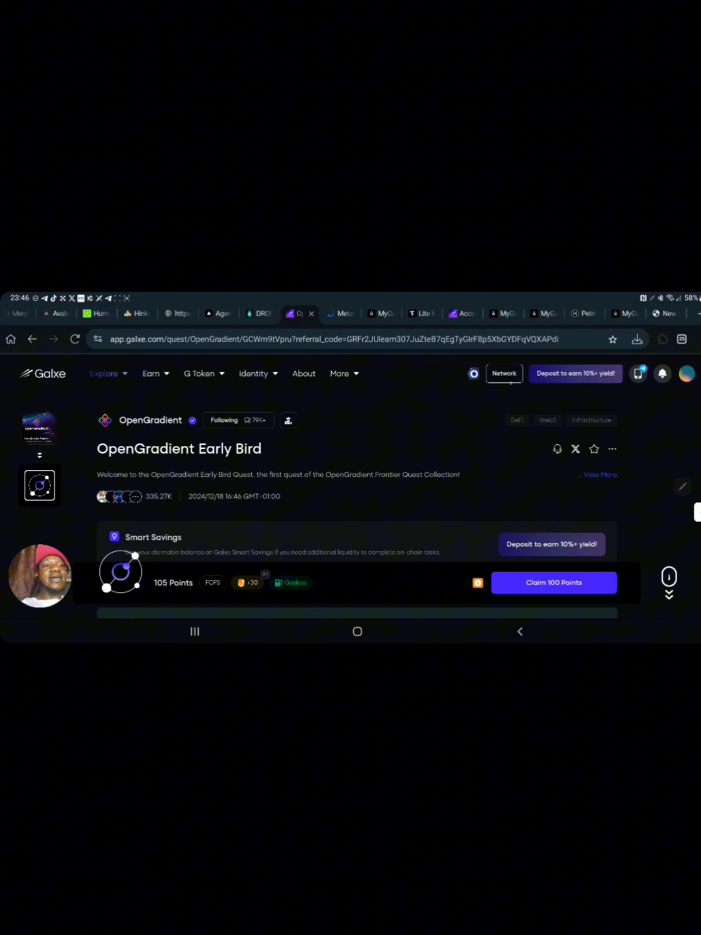
left_click(504, 374)
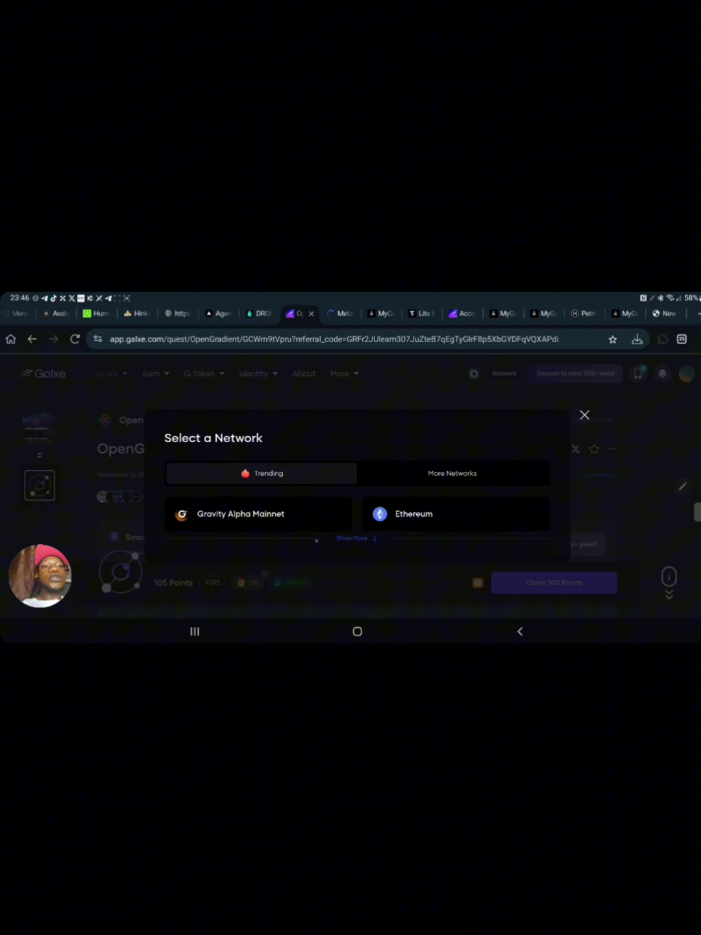
left_click(455, 514)
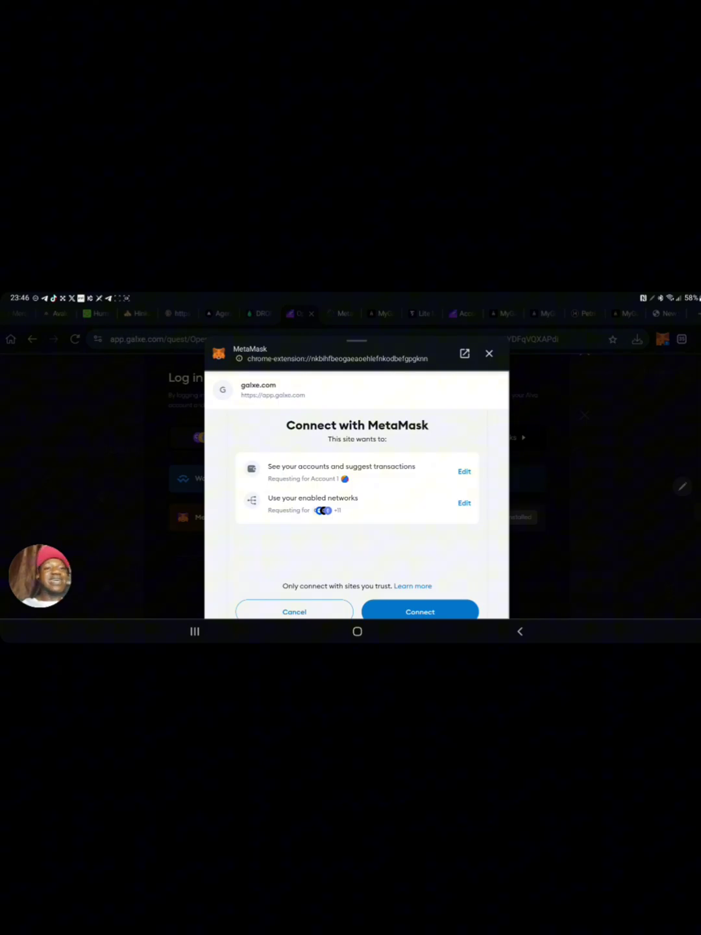
Approve connecting MetaMask to galxe.com and confirm Ethereum is the selected network
left_click(420, 612)
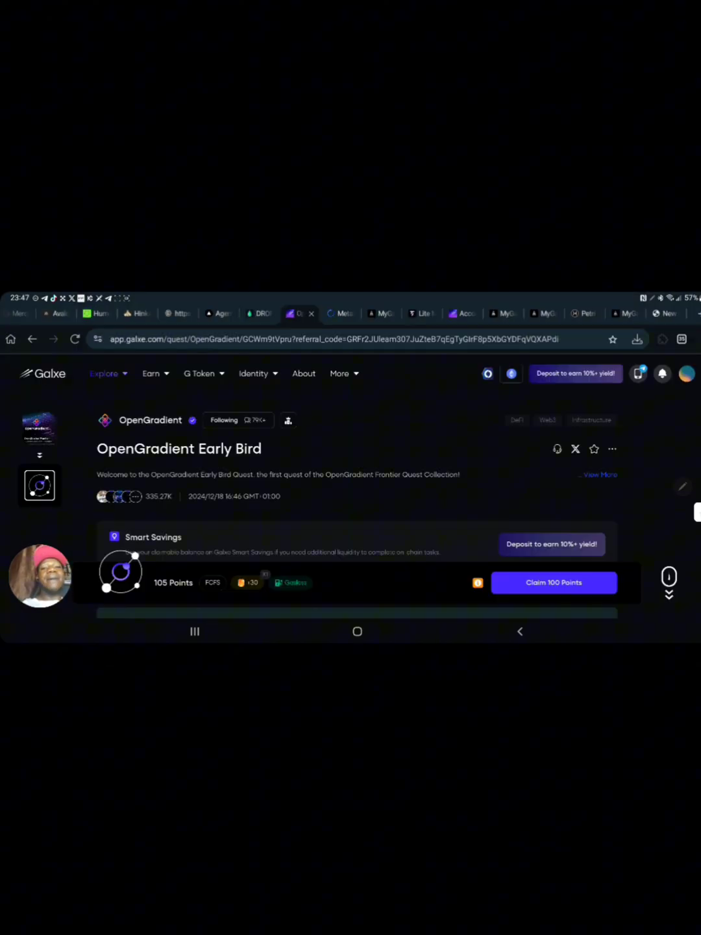
mouse_move(512, 374)
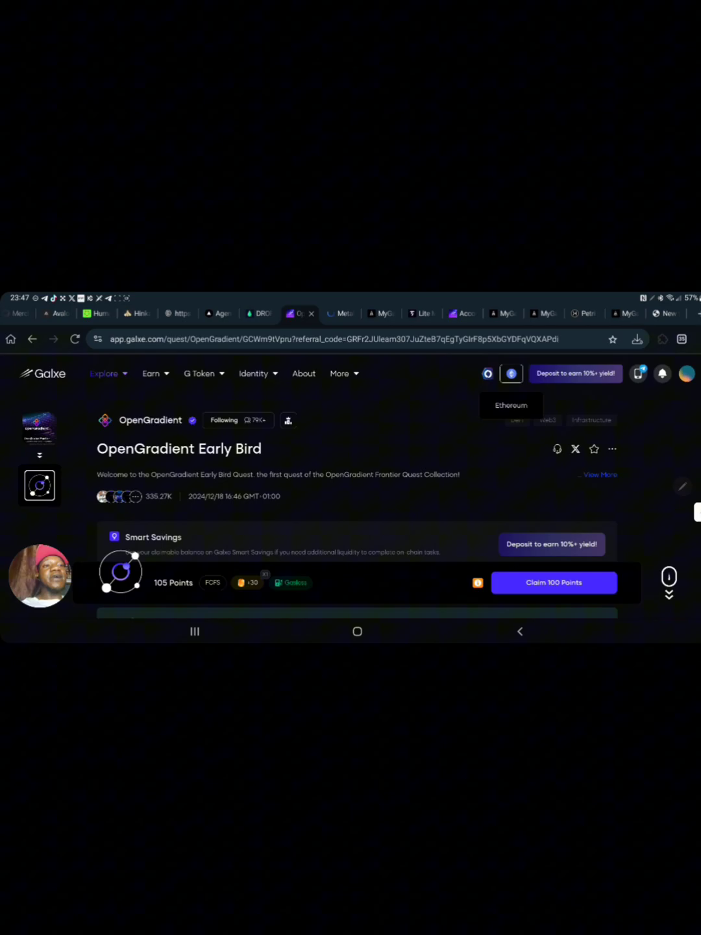
left_click(511, 374)
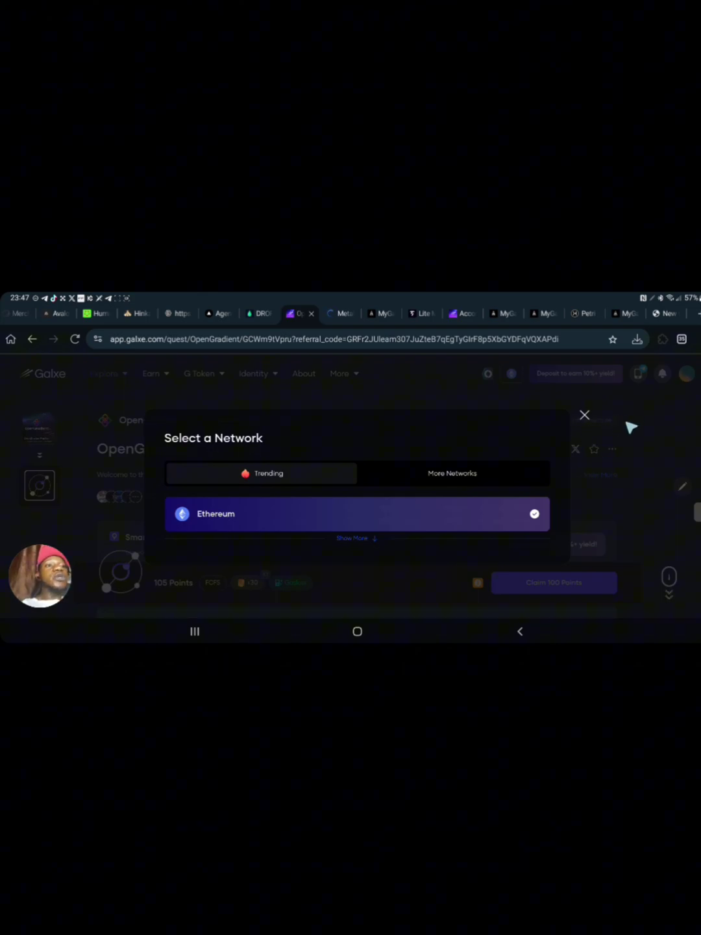
left_click(584, 415)
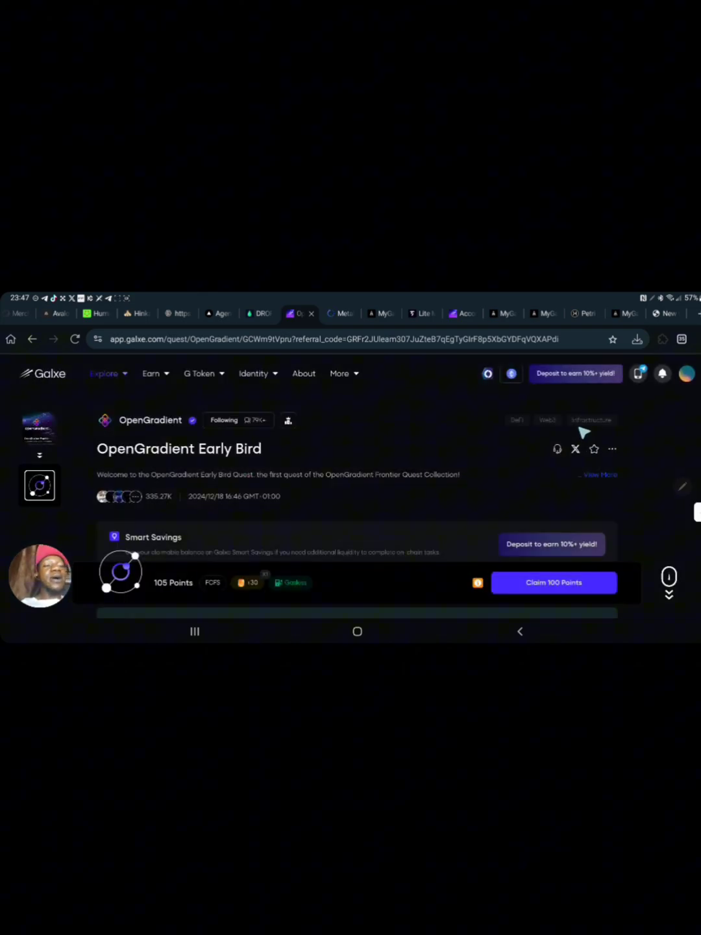
scroll("down", 3)
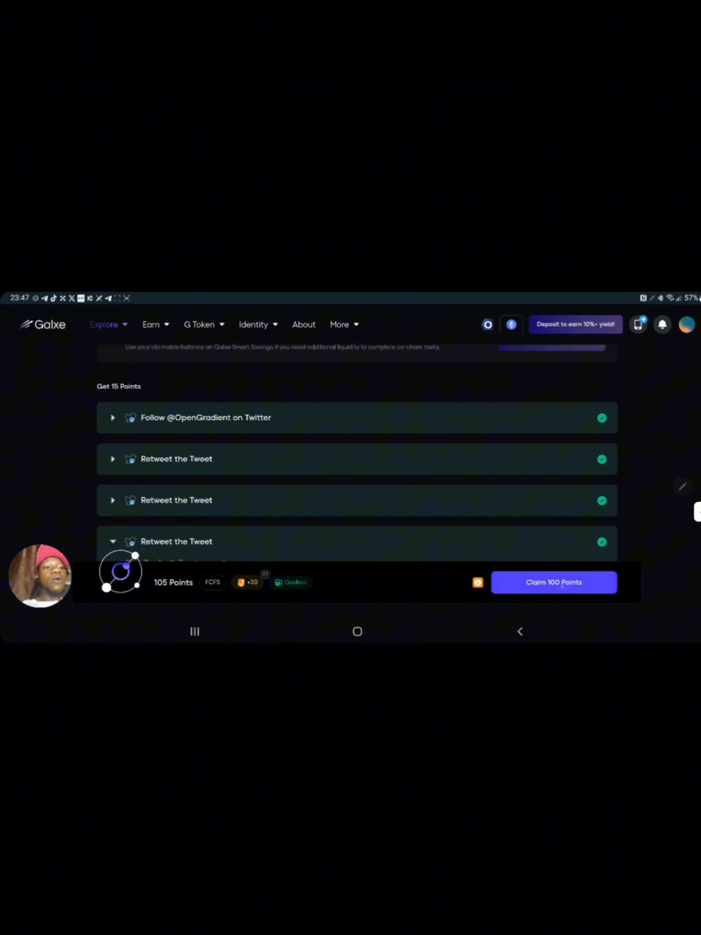
Claim the 100 quest points, approving the data-sharing Compliance Reminder
left_click(554, 582)
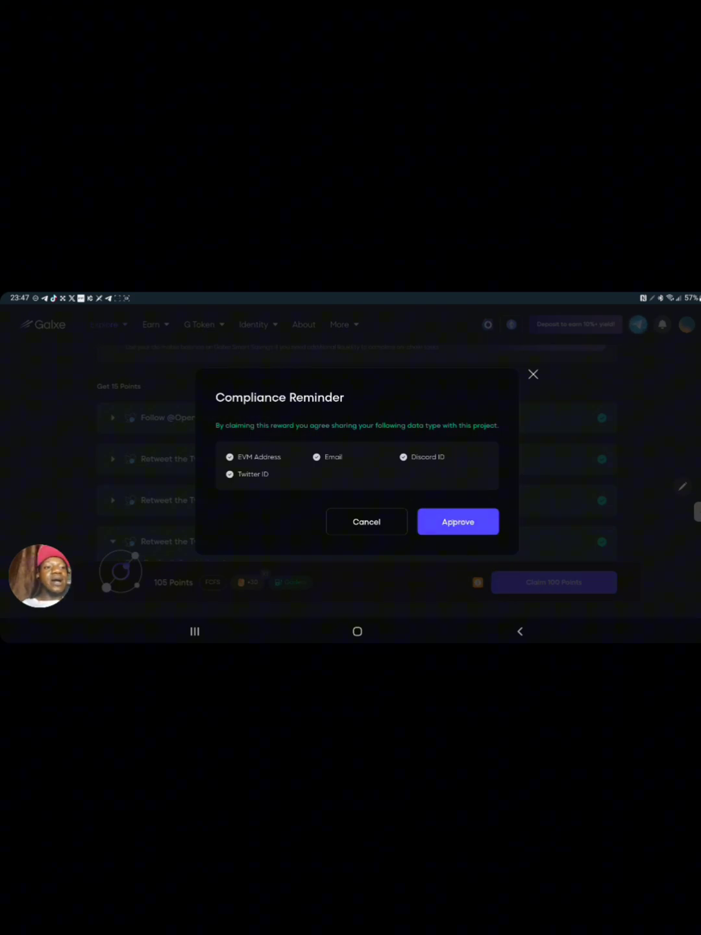
left_click(457, 522)
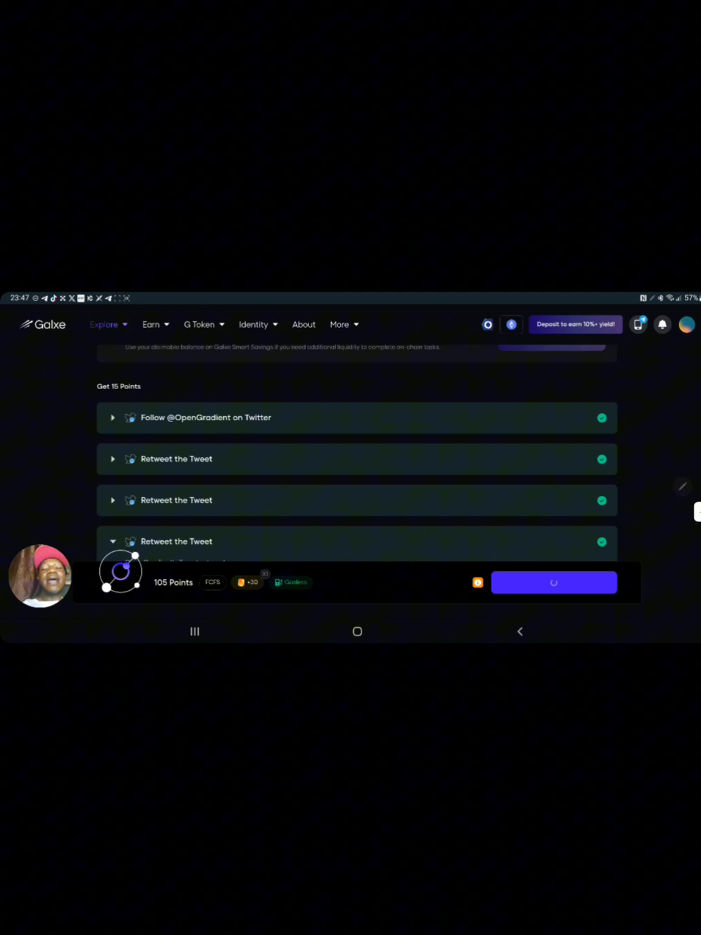
left_click(553, 582)
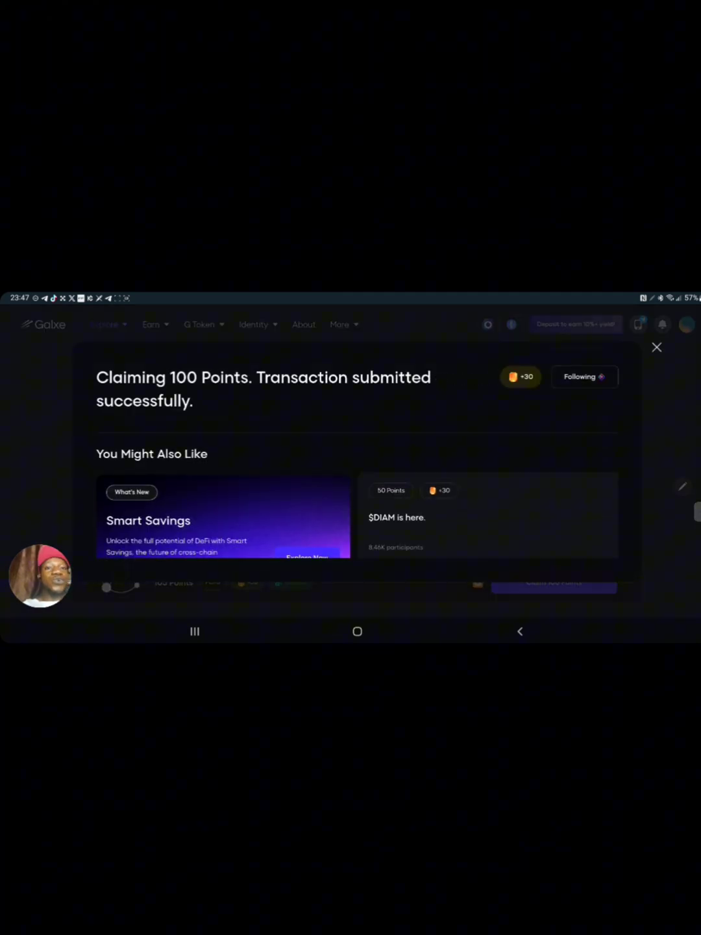